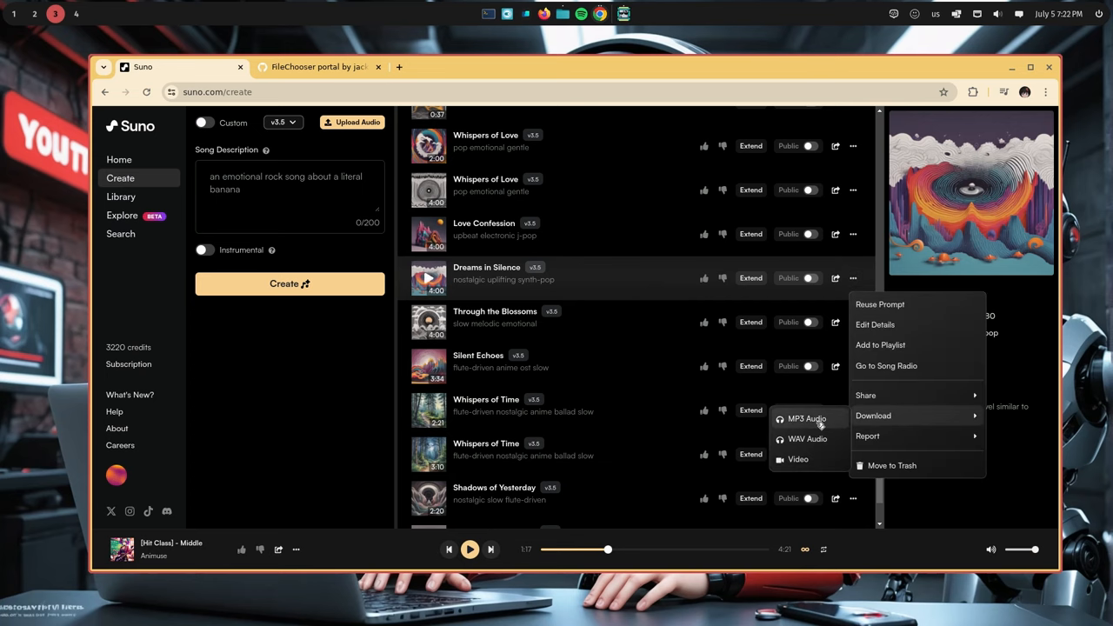
- Download the song as MP3 to bring up the COSMIC save dialog, inspect file types, and cancel it
click(807, 417)
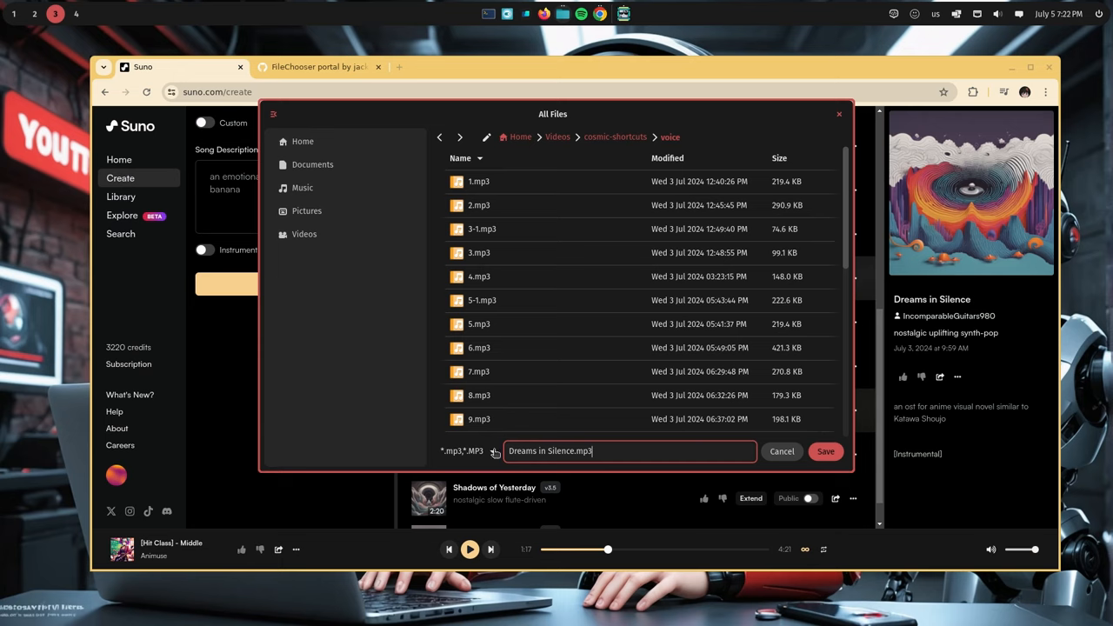
click(466, 451)
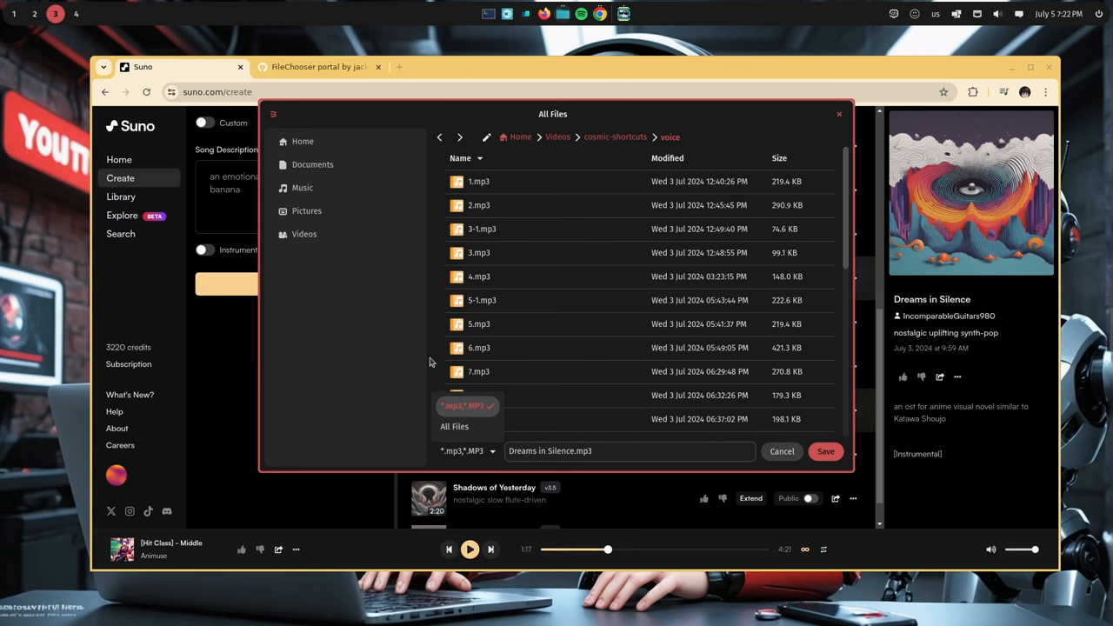
click(825, 452)
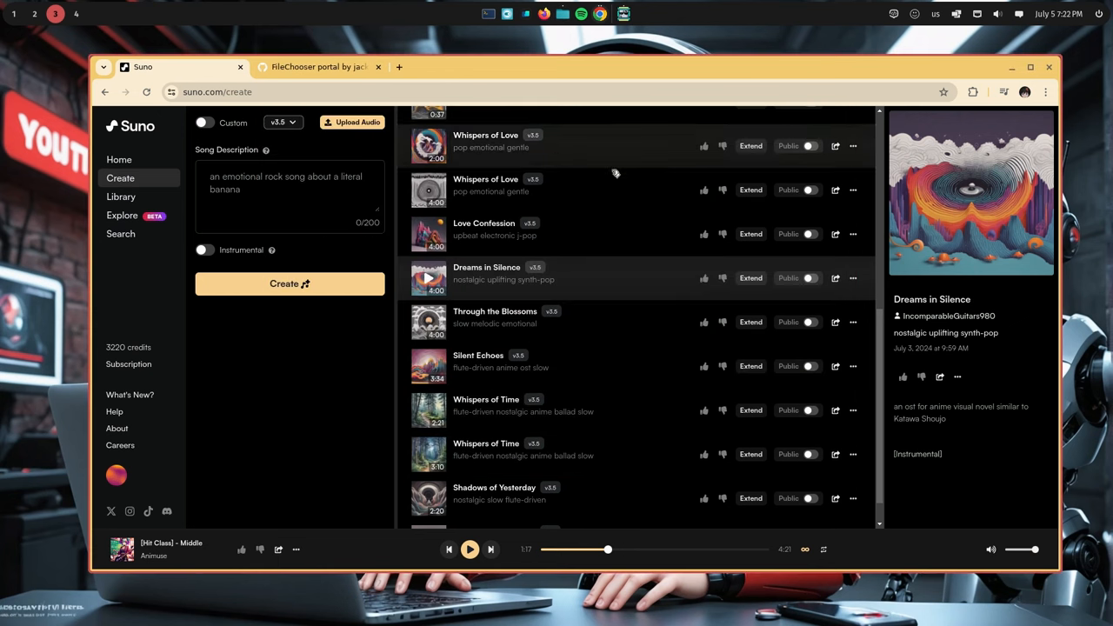
- Upload Audio from My Device to launch the COSMIC Open File dialog at the home folder
click(351, 122)
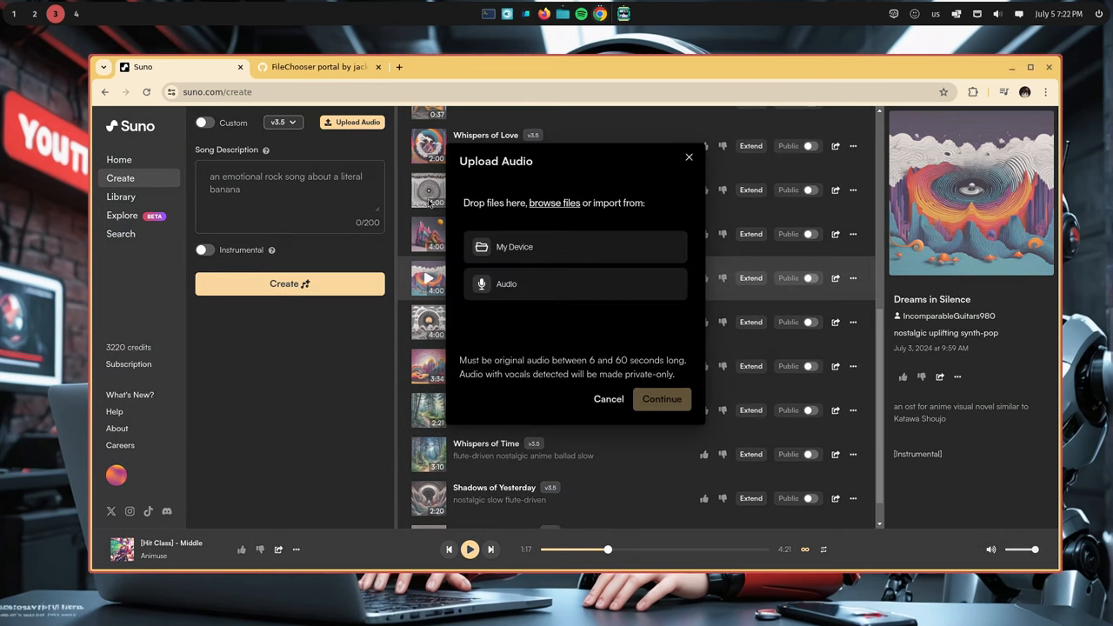
click(515, 247)
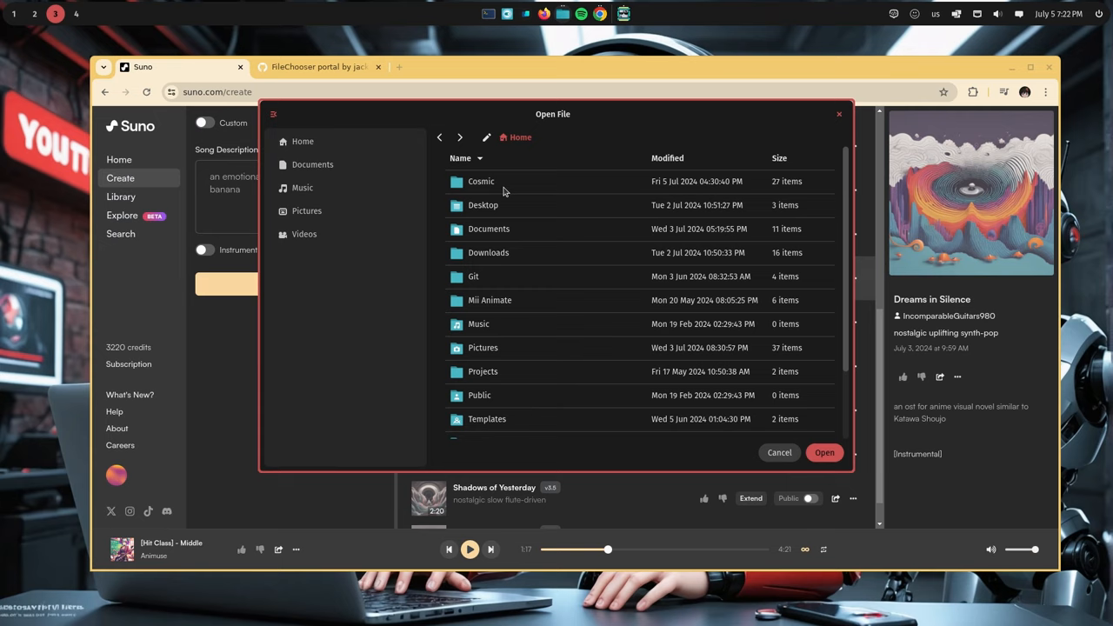
mouse_move(578, 240)
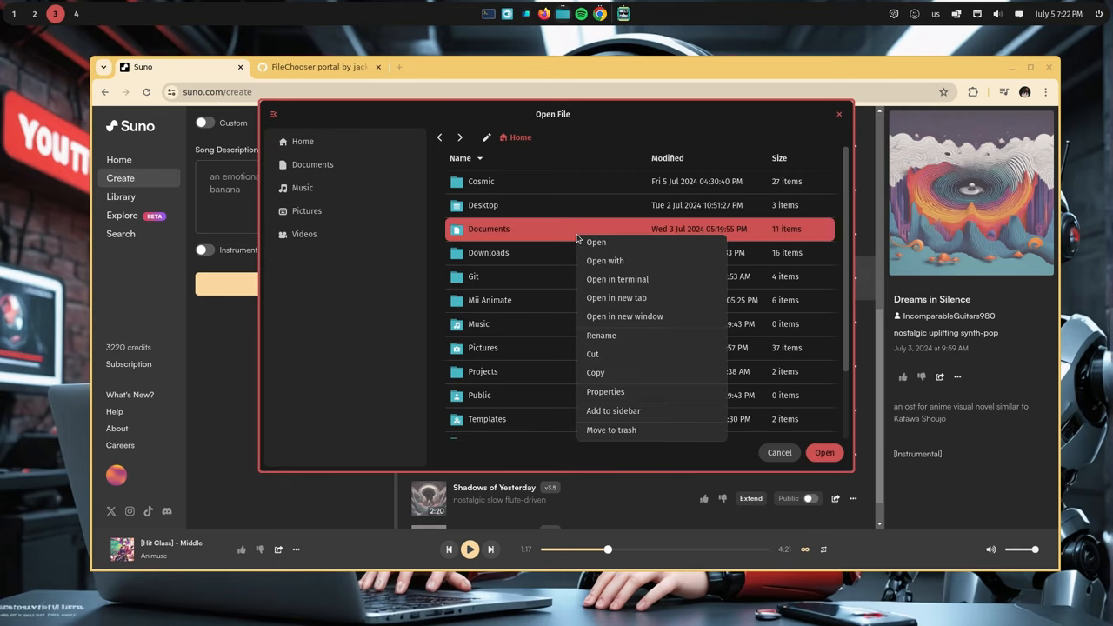
mouse_move(616, 279)
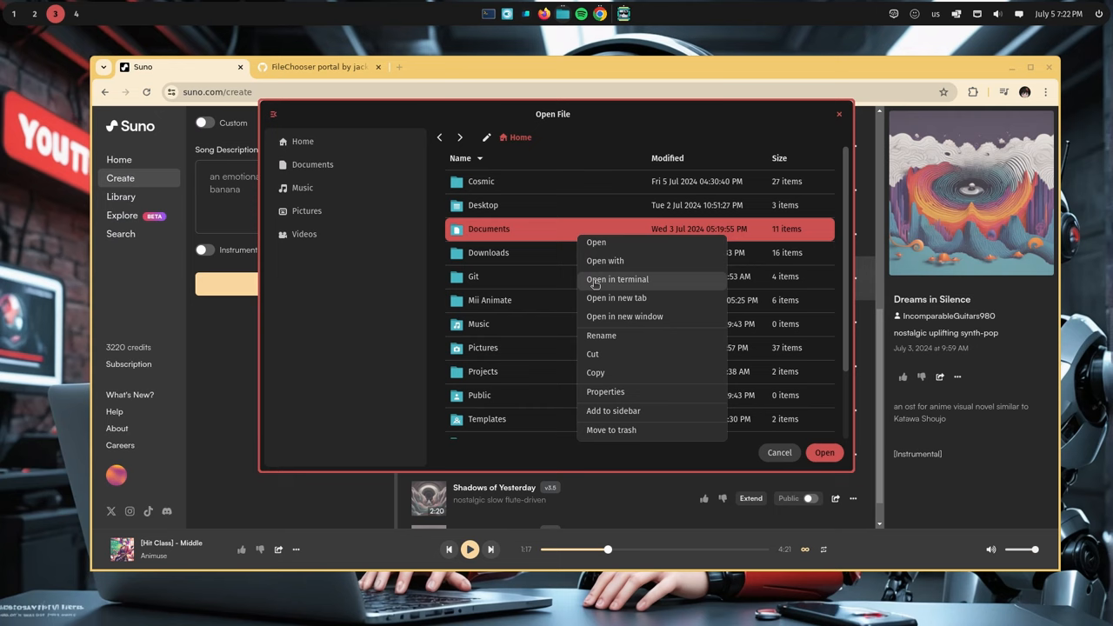
mouse_move(630, 396)
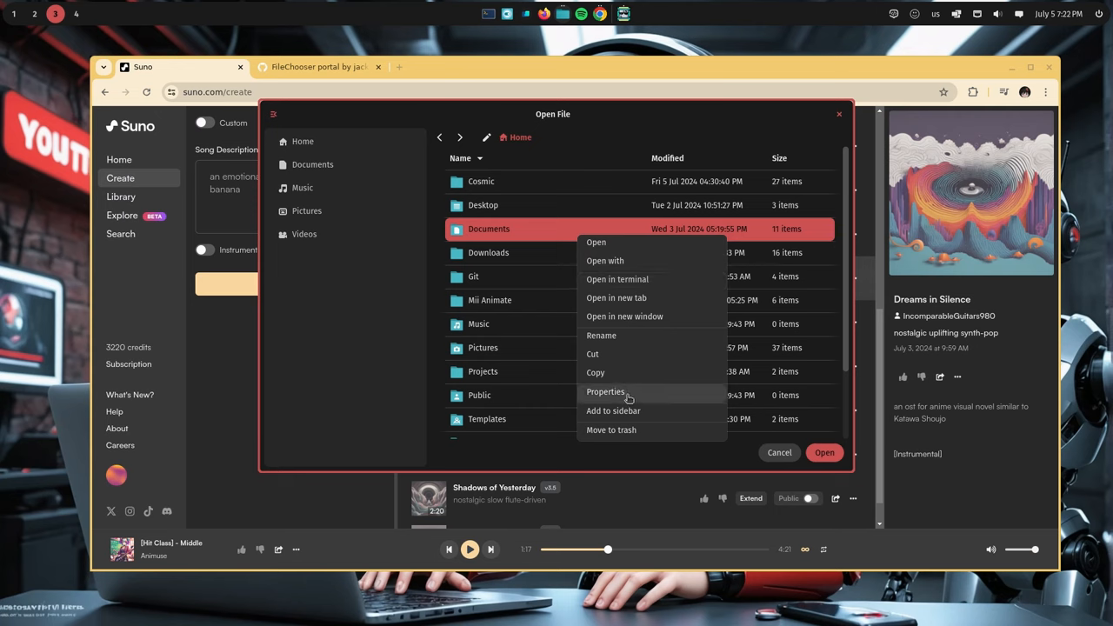